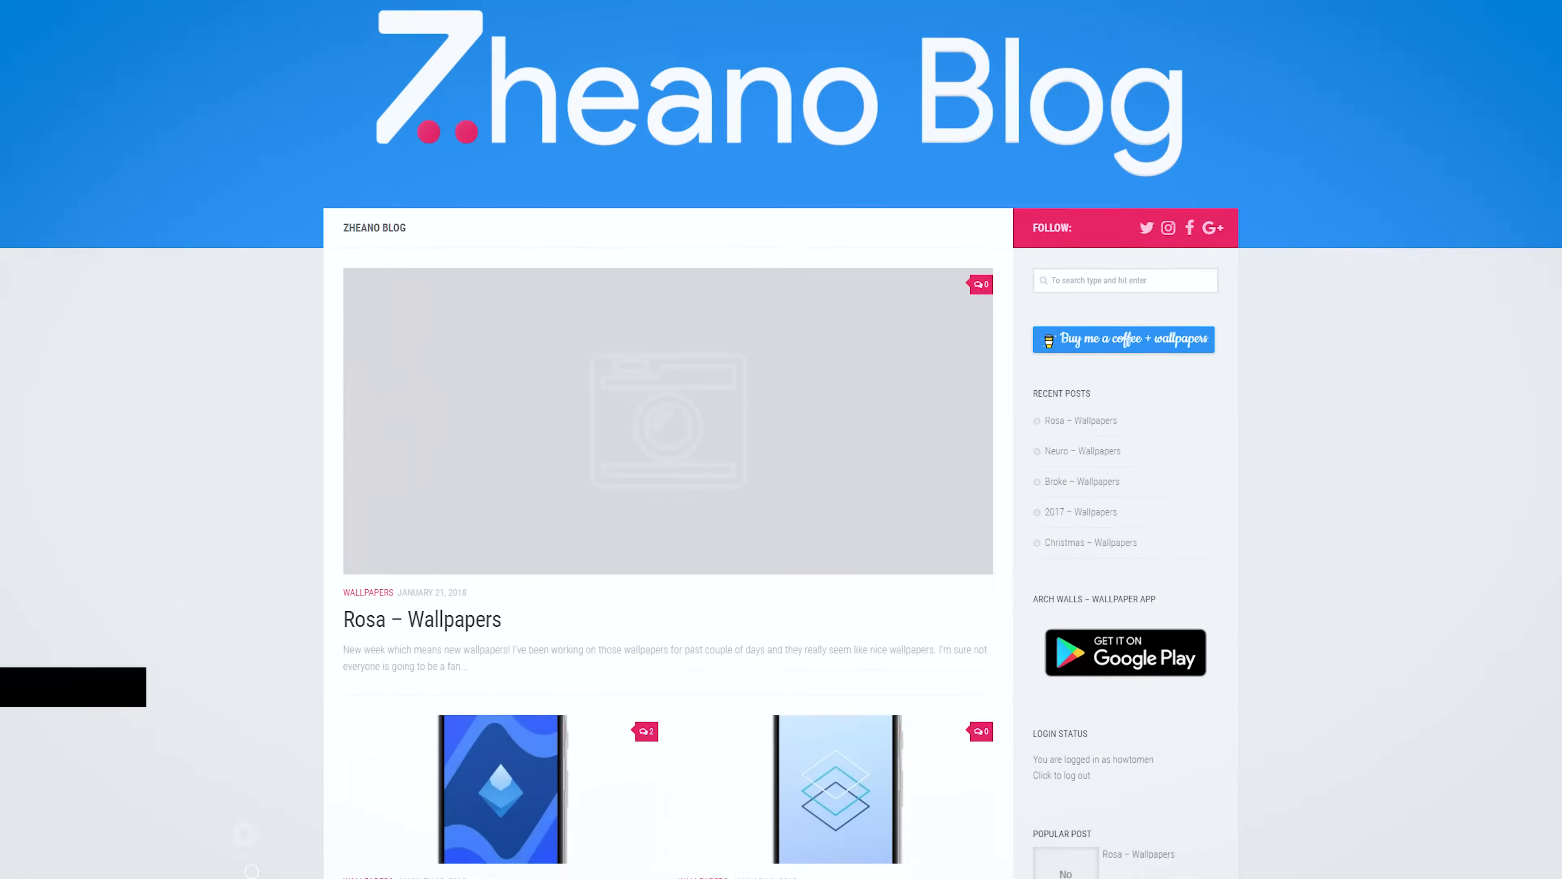
Scroll through the Zheano Blog wallpaper post's orange and cyan diamond-and-wave previews.
scroll(down, 3)
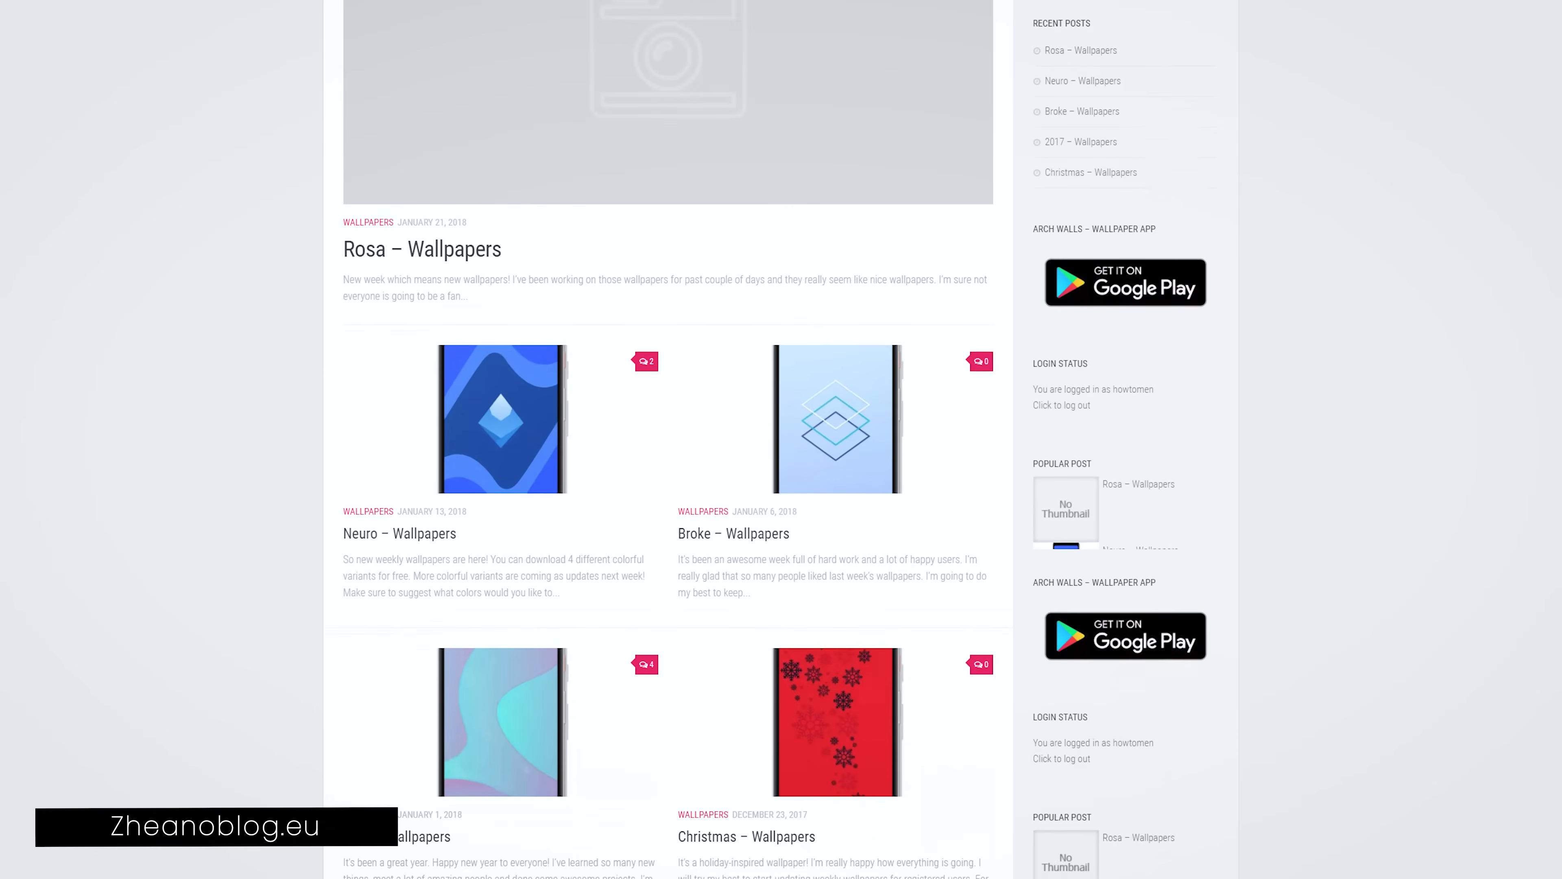
scroll(down, 3)
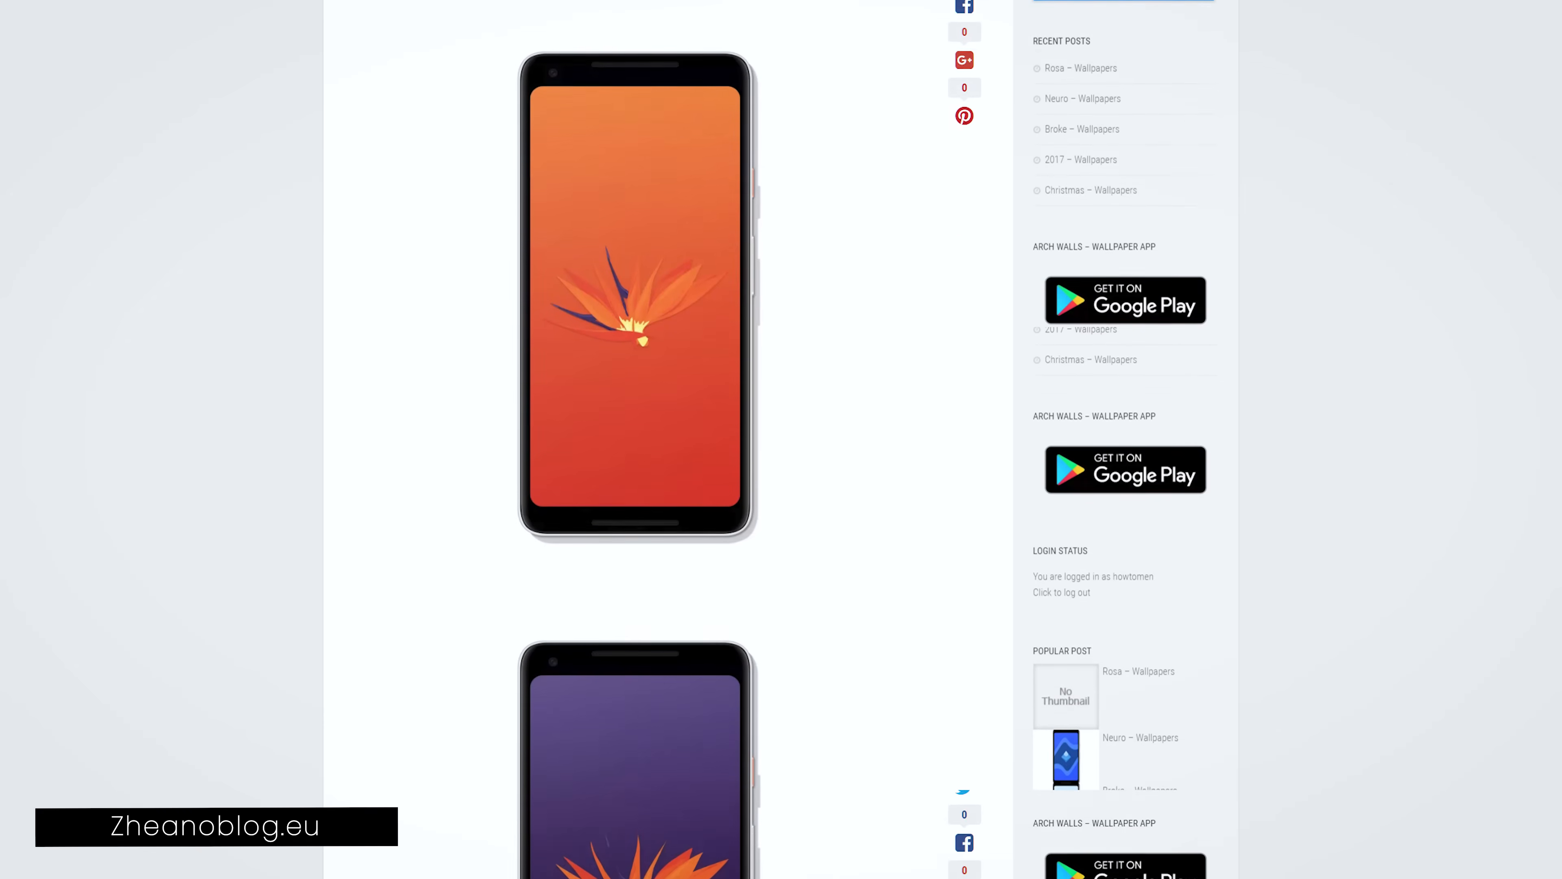
scroll(down, 3)
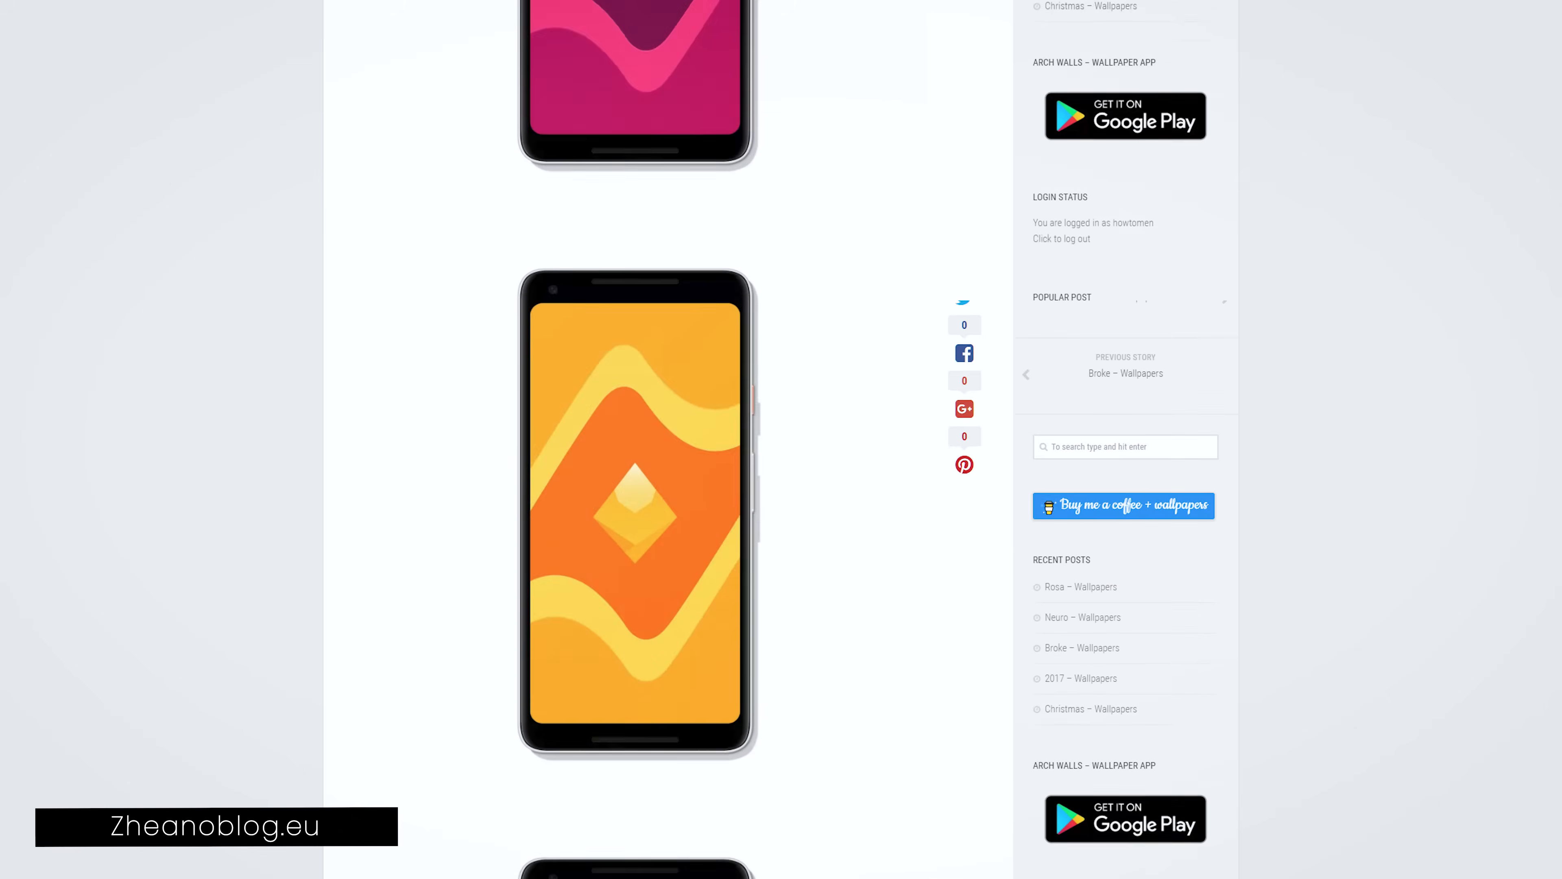
scroll(down, 3)
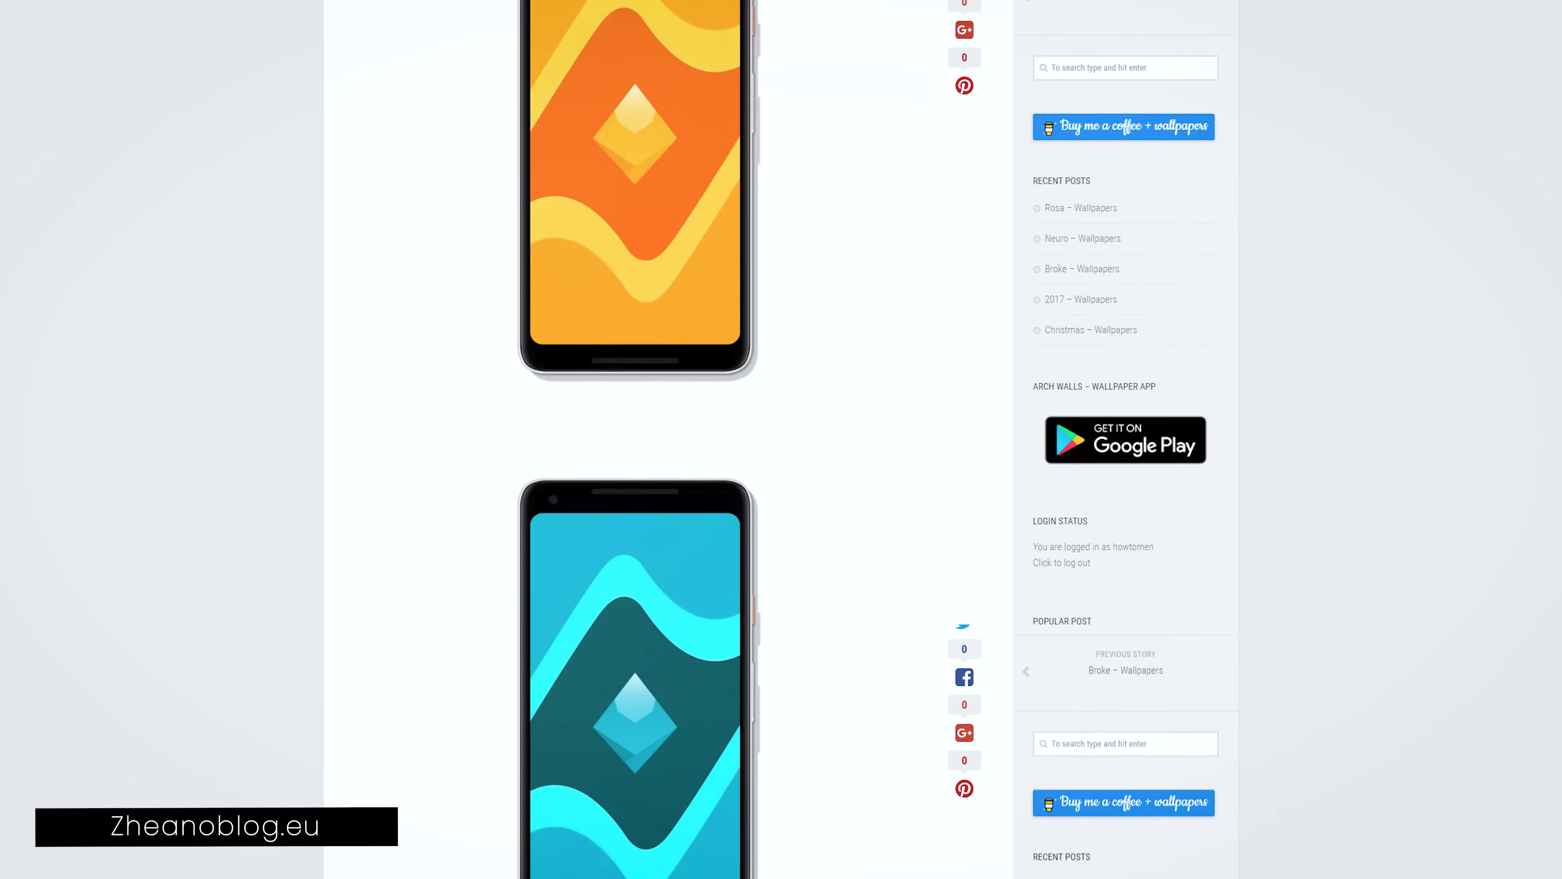
scroll(down, 3)
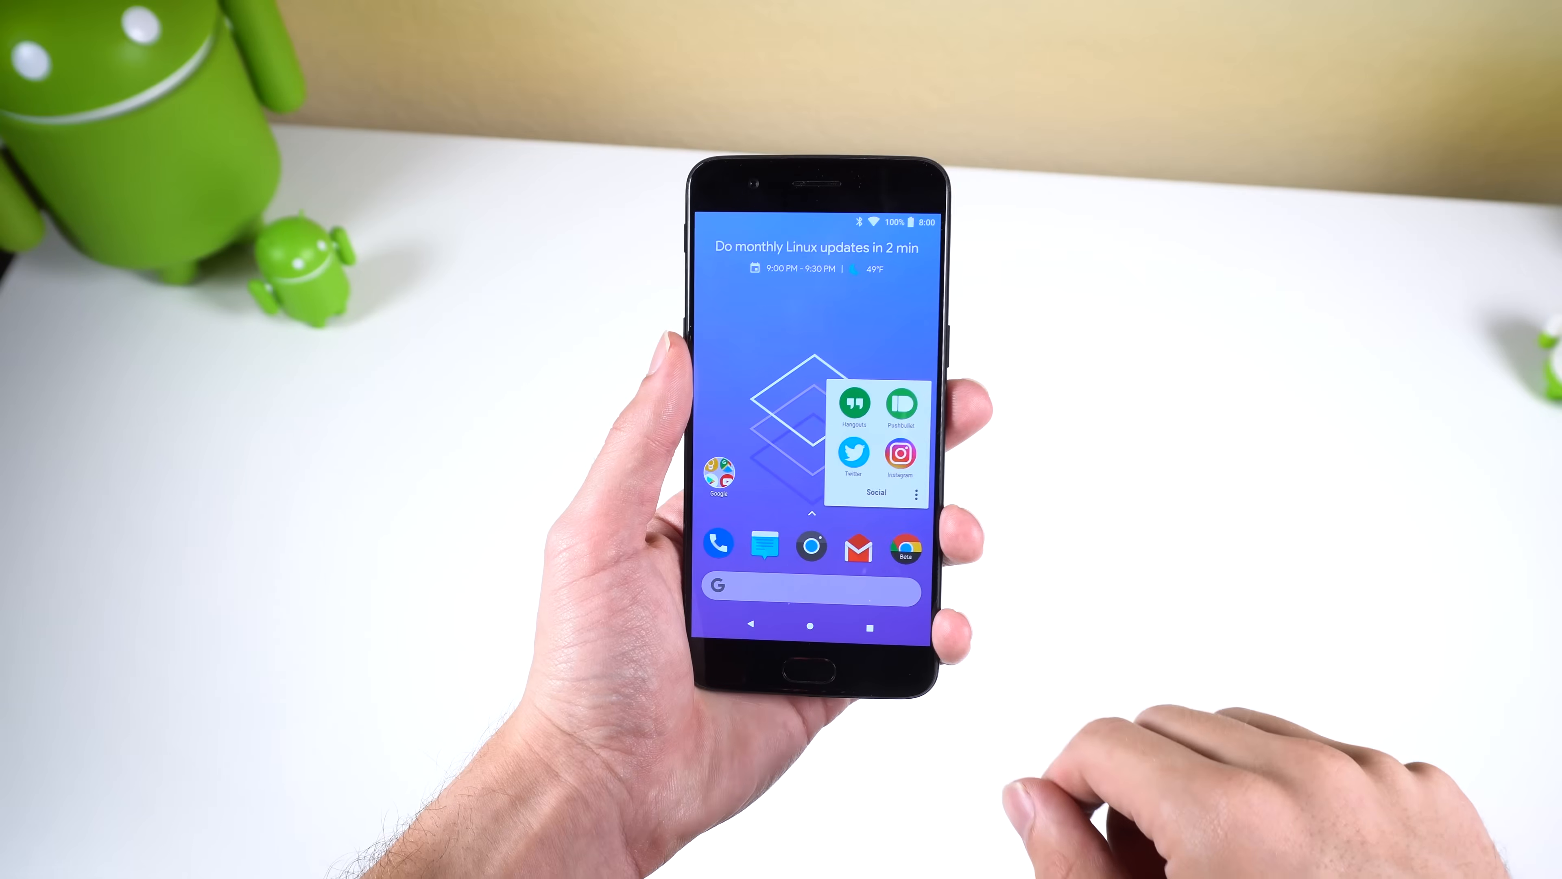
click(900, 457)
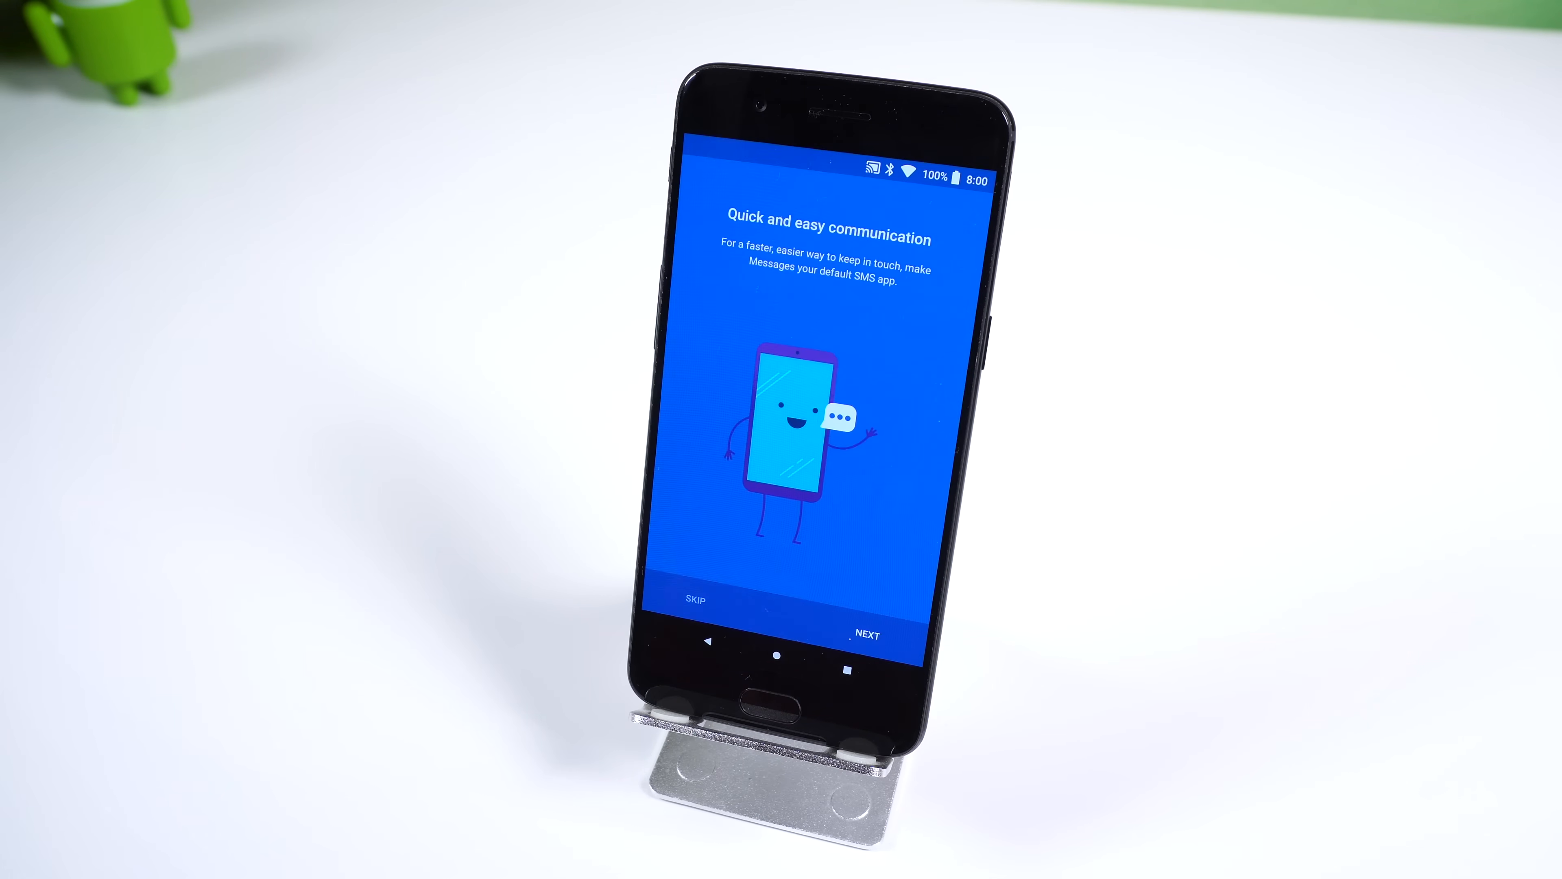
click(702, 602)
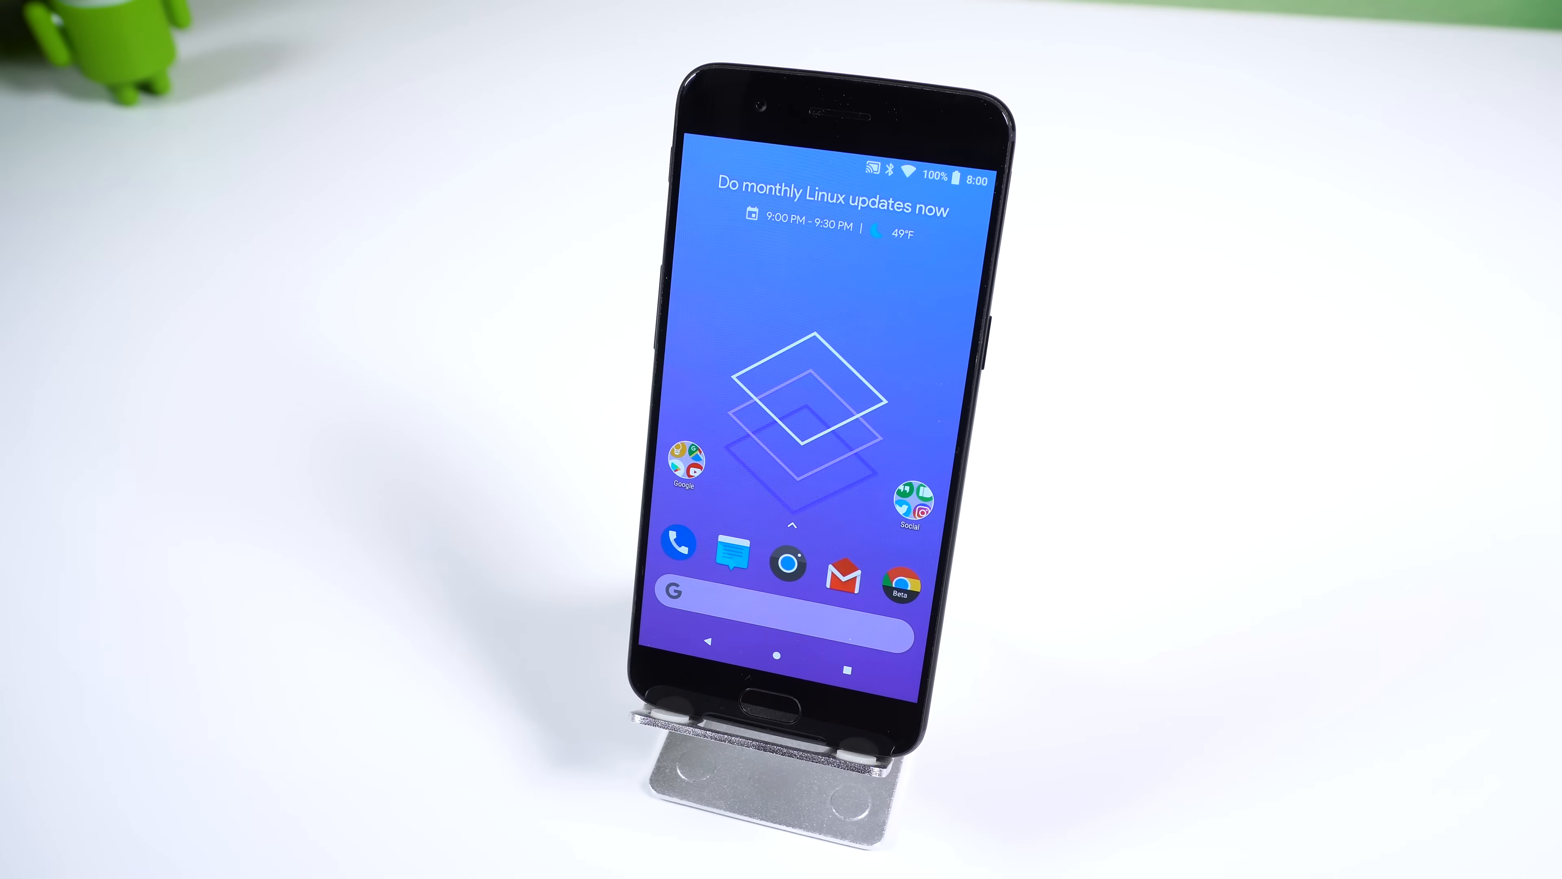
click(913, 508)
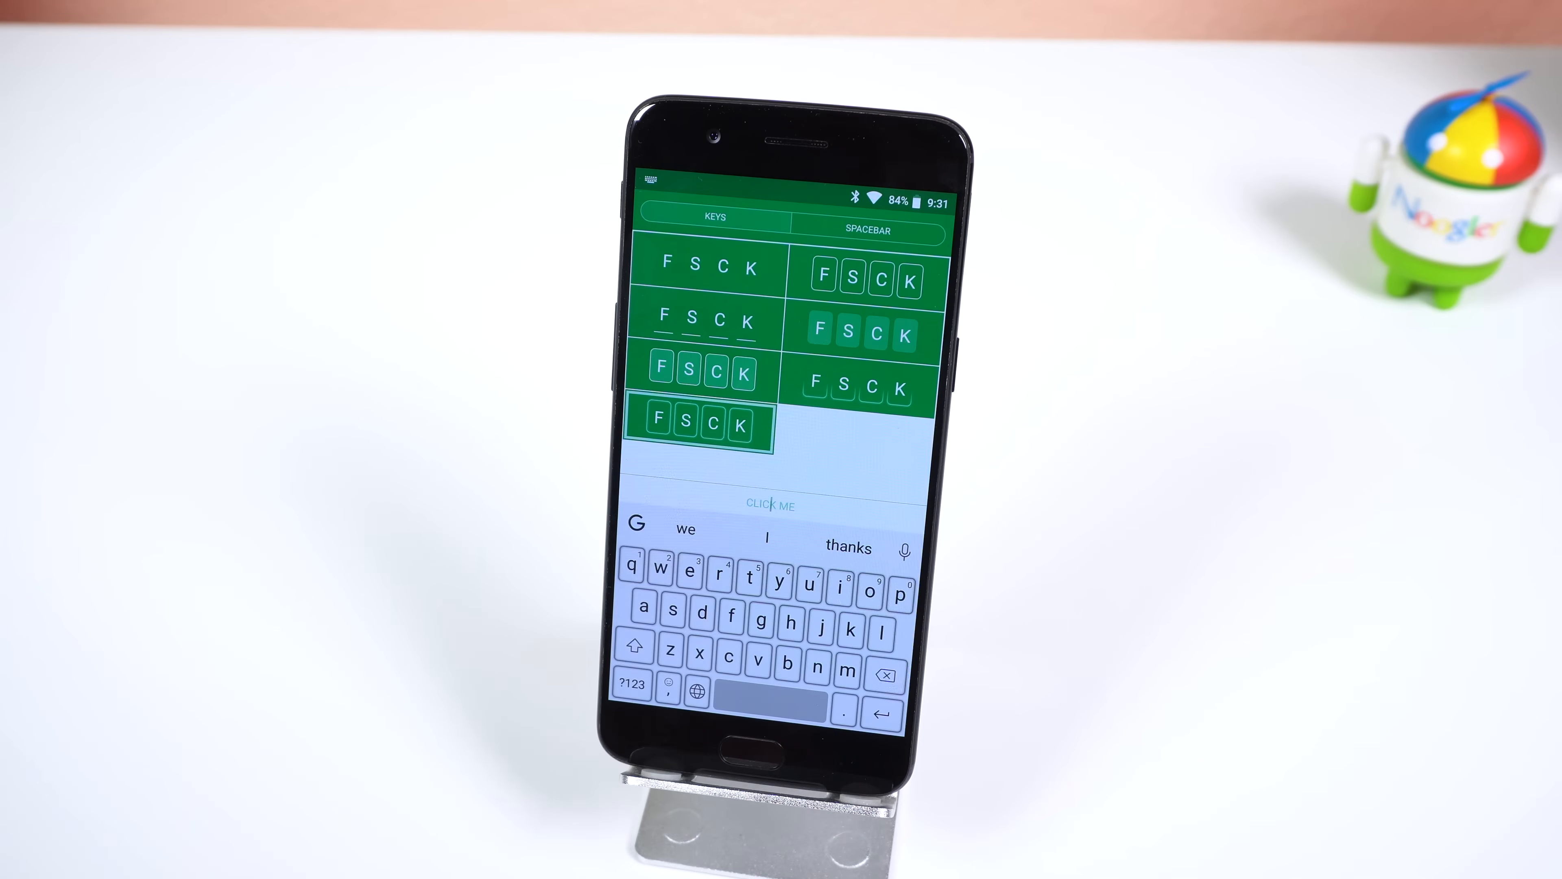
Choose a key background style and return to the main keyboard settings list.
click(866, 230)
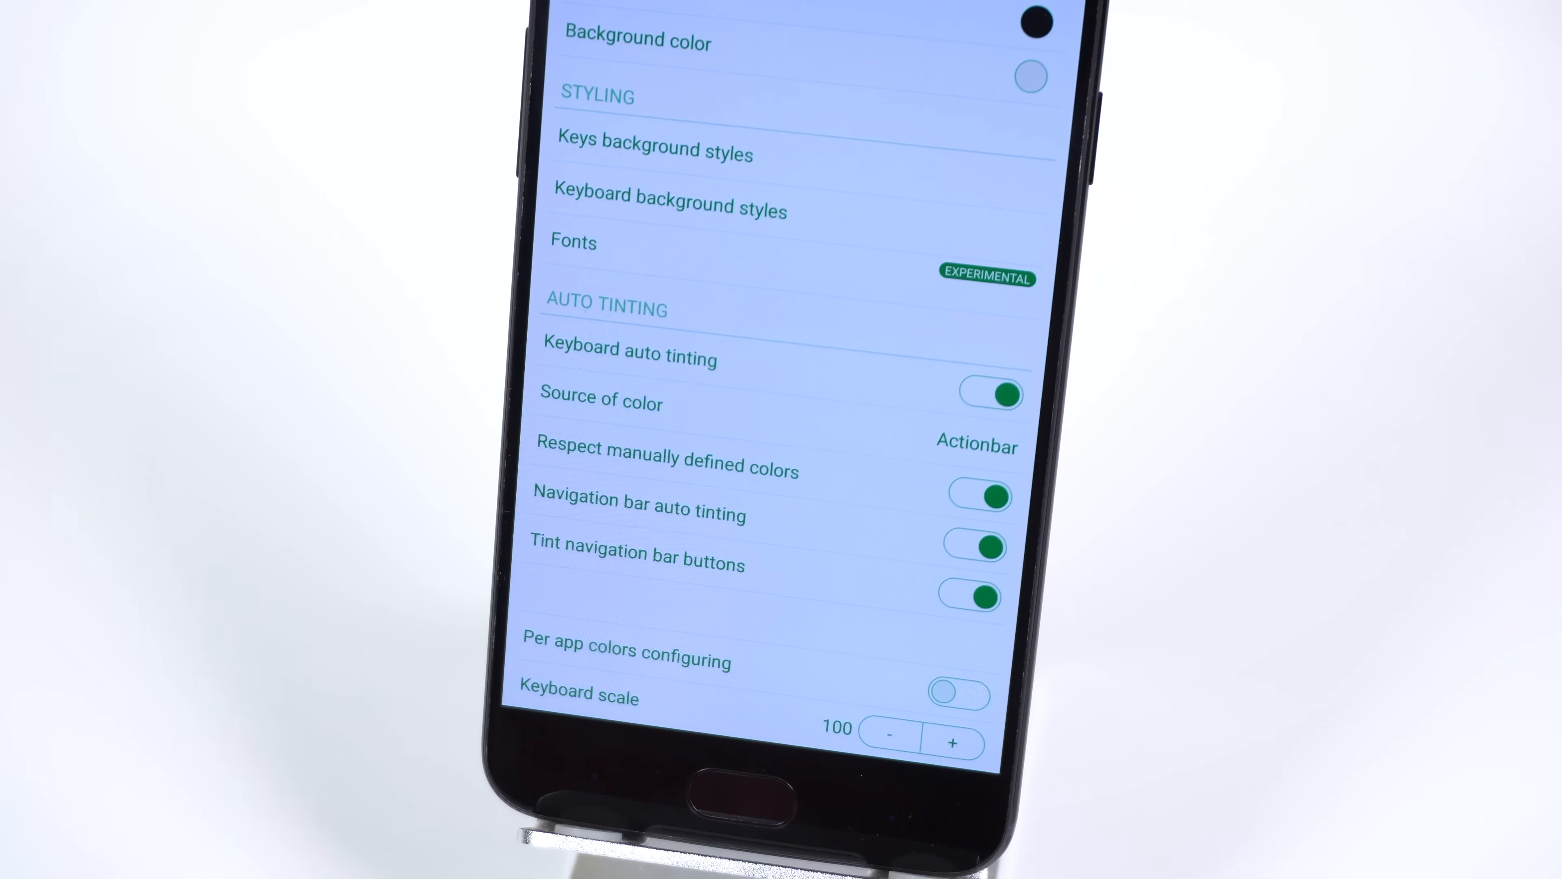
click(600, 403)
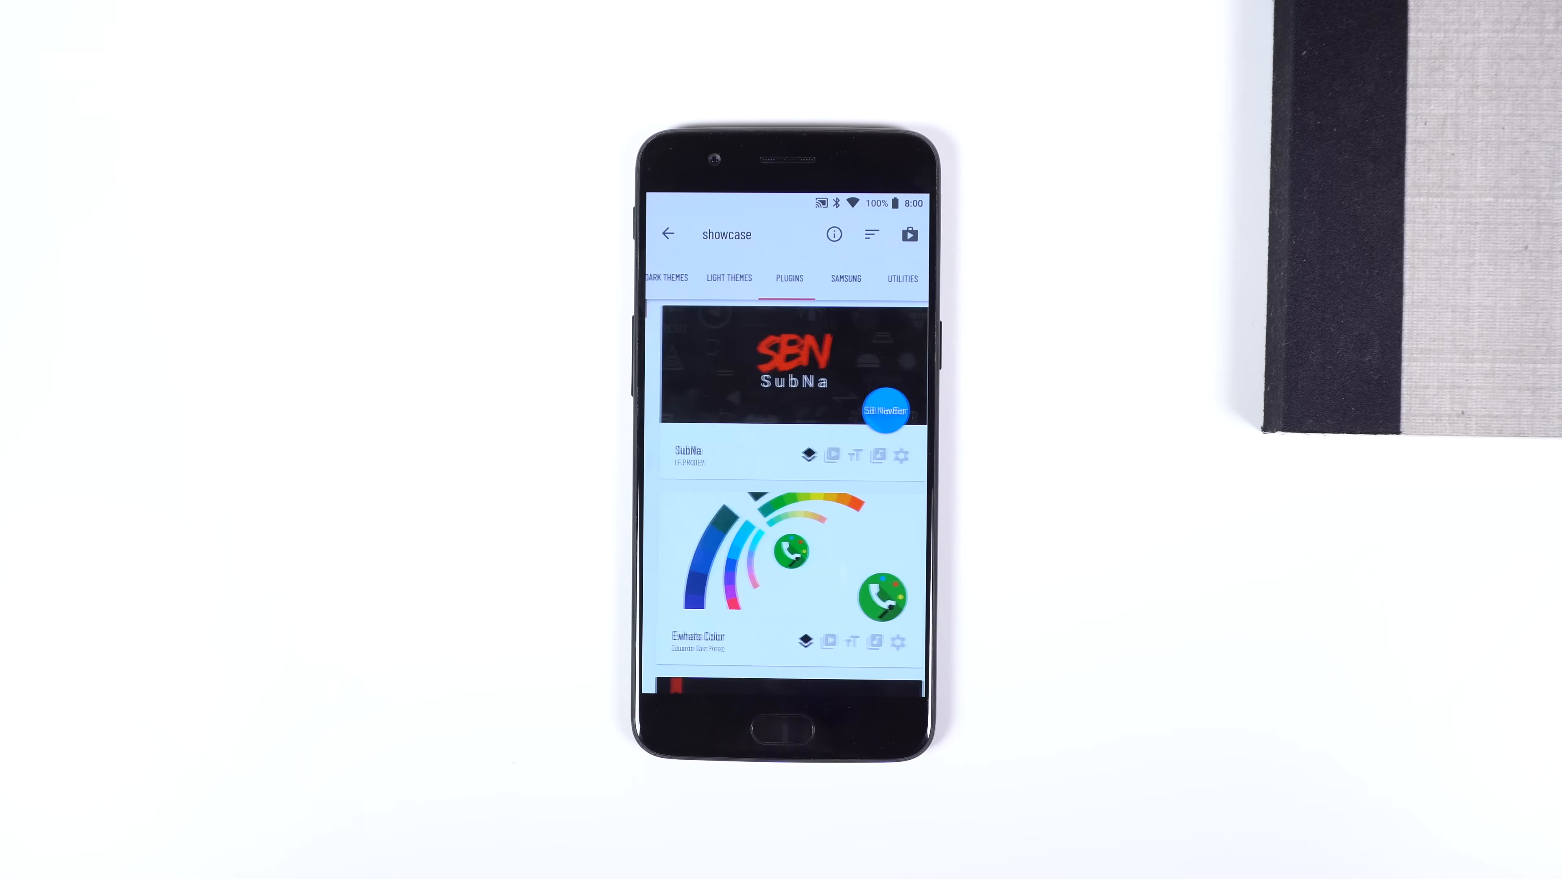
Scroll the Nav Swag navbar style list past classic, dezzert and edgy.
scroll(down, 3)
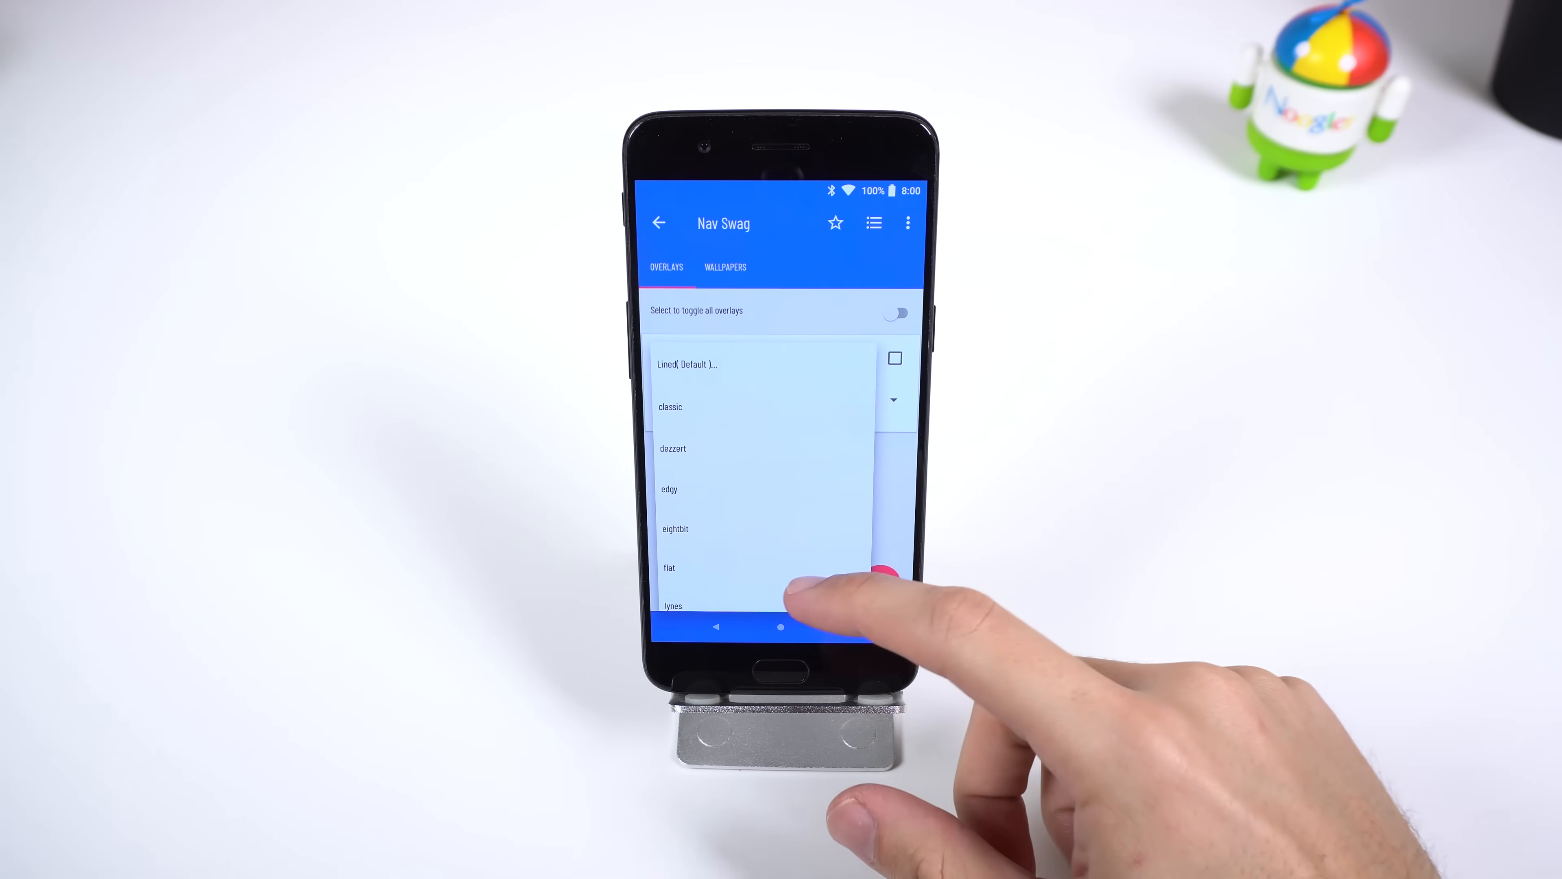
scroll(down, 3)
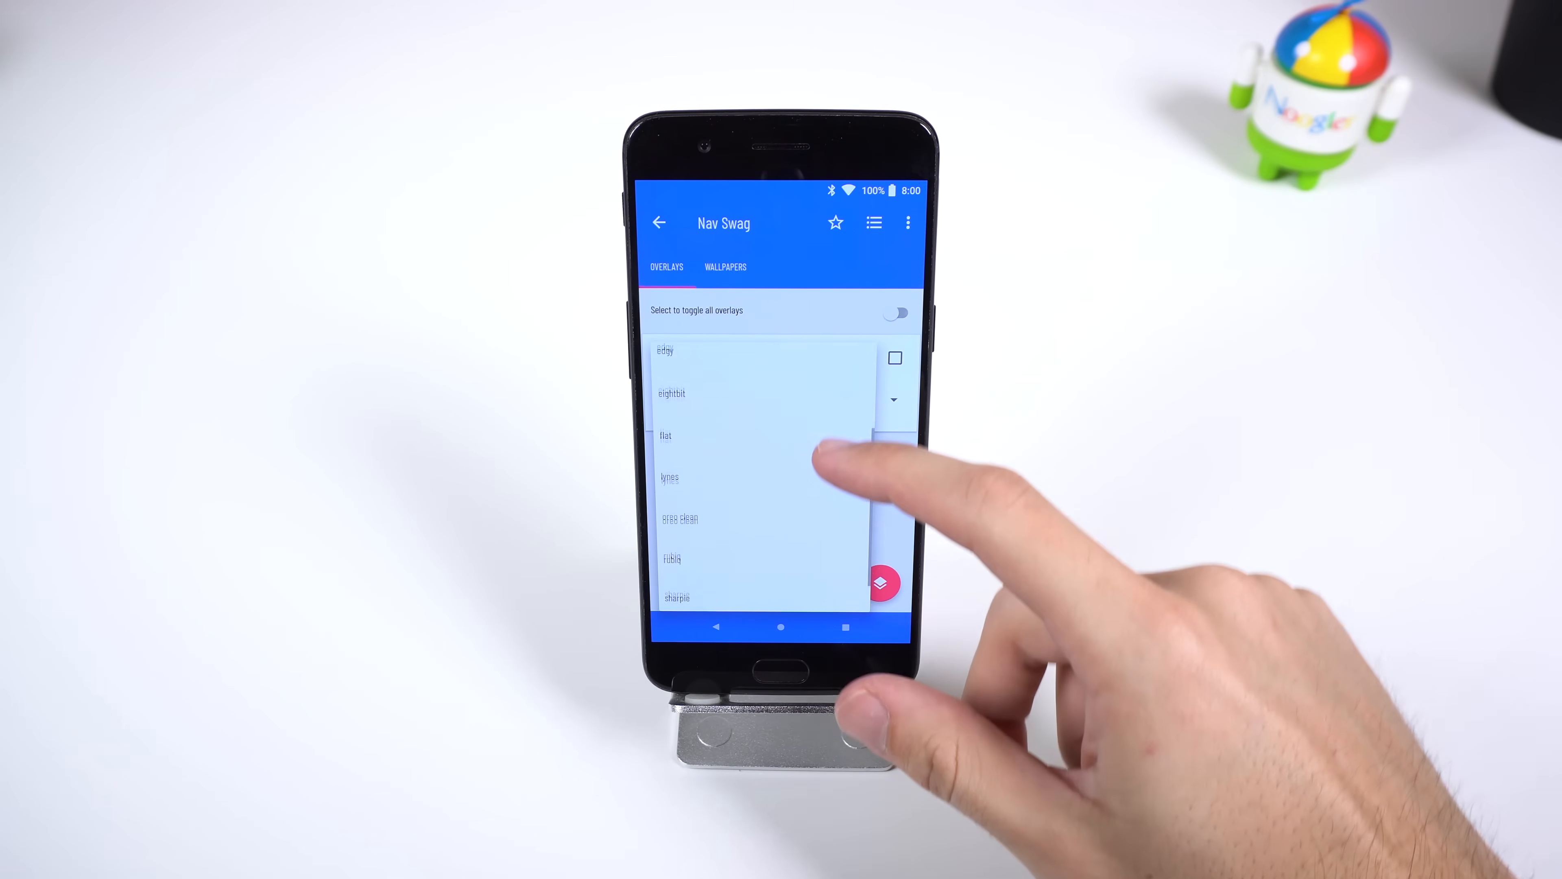